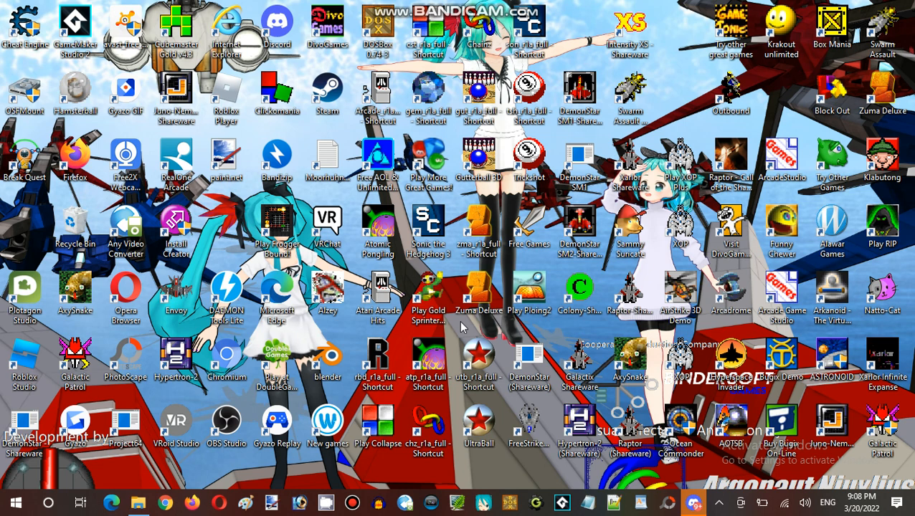
pyautogui.moveTo(463, 328)
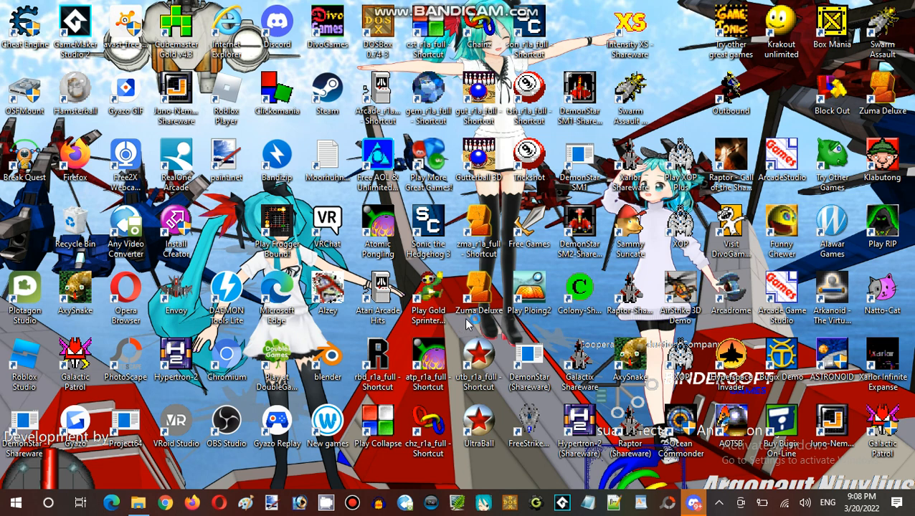
pyautogui.moveTo(466, 324)
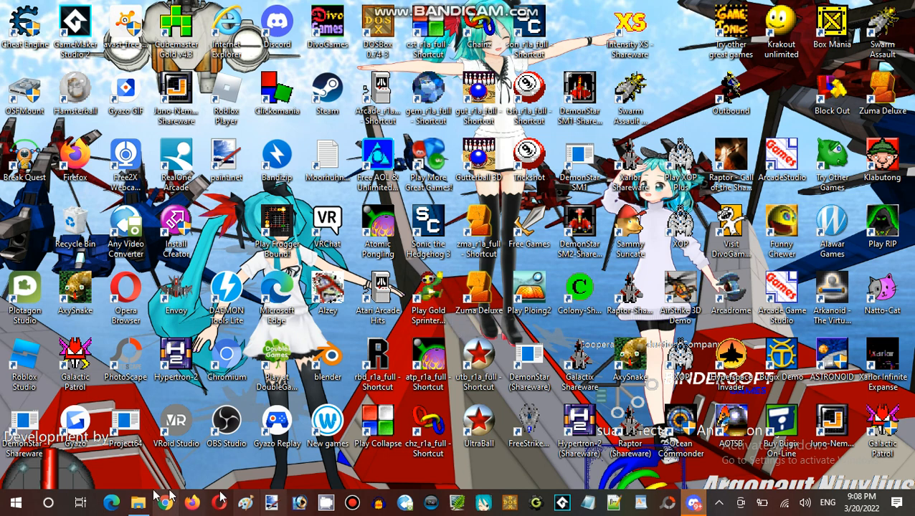
# Restore the Sumotori Dreams folder window and reveal its lower level files, textures and sumofull program.
pyautogui.click(138, 501)
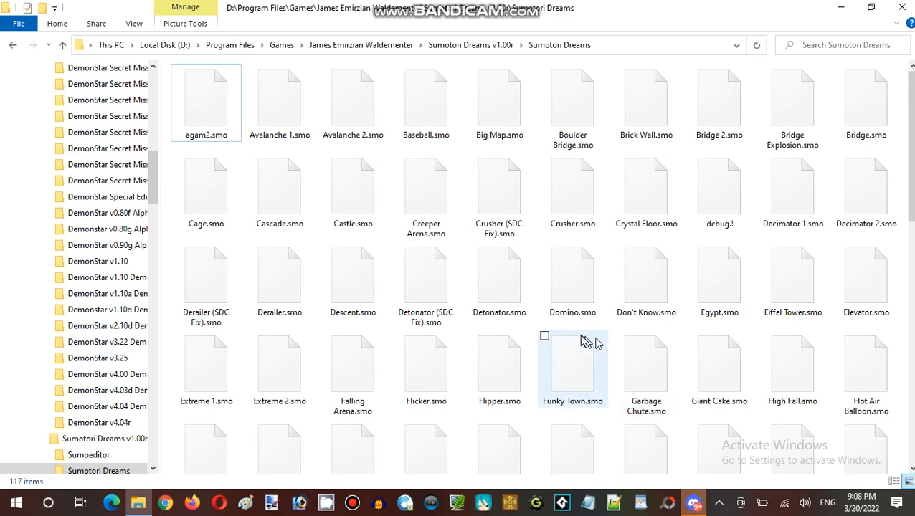
pyautogui.moveTo(583, 339)
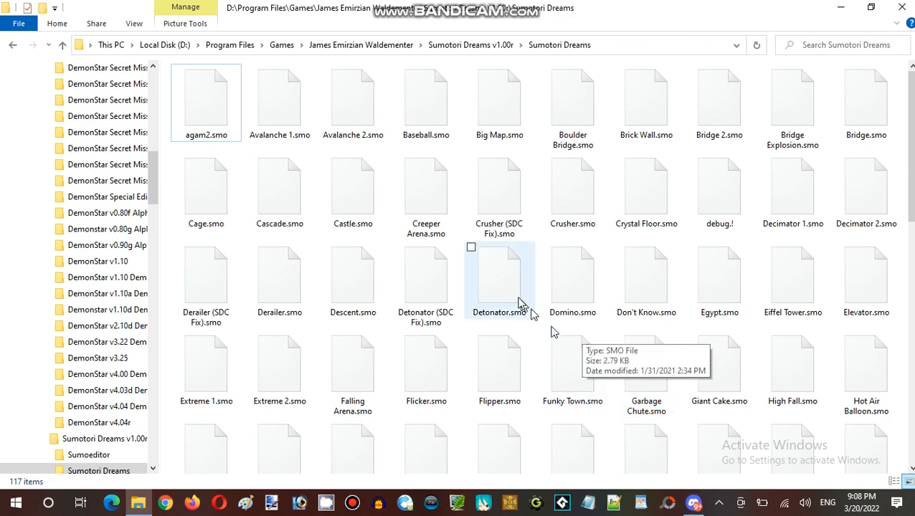
pyautogui.moveTo(547, 326)
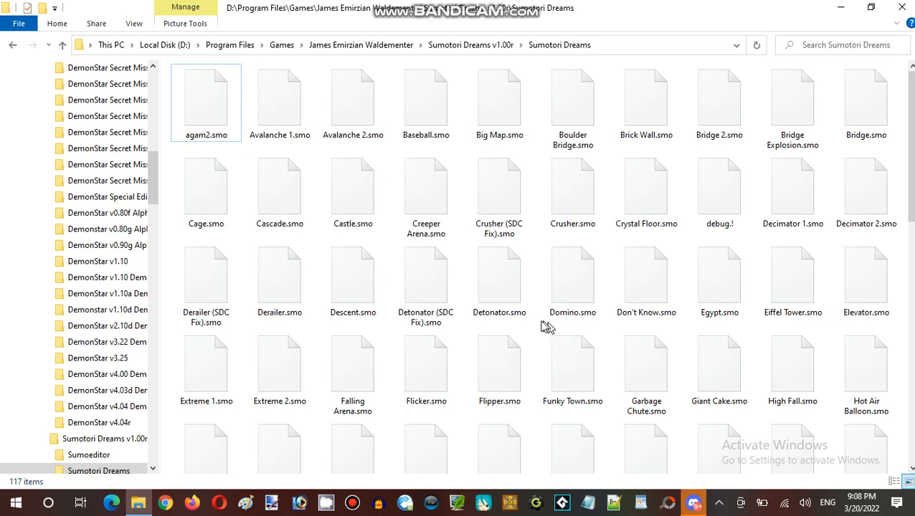
pyautogui.scroll(-3)
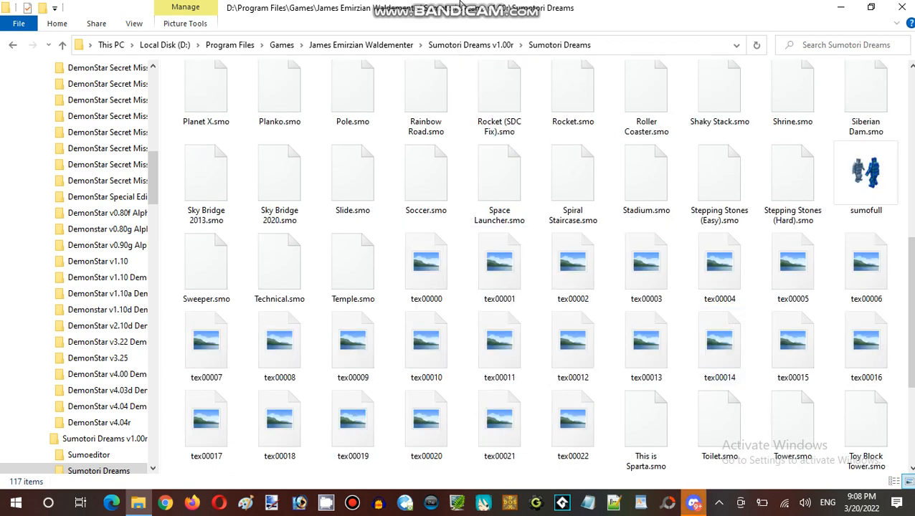